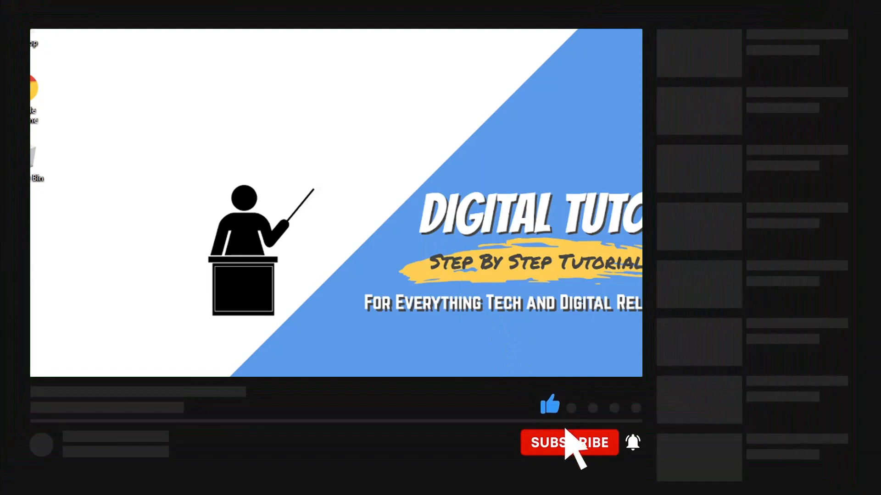
# Step: Open the discord.com/invite/discord-testers invite page in Chrome so it launches the Discord app
pyautogui.click(569, 443)
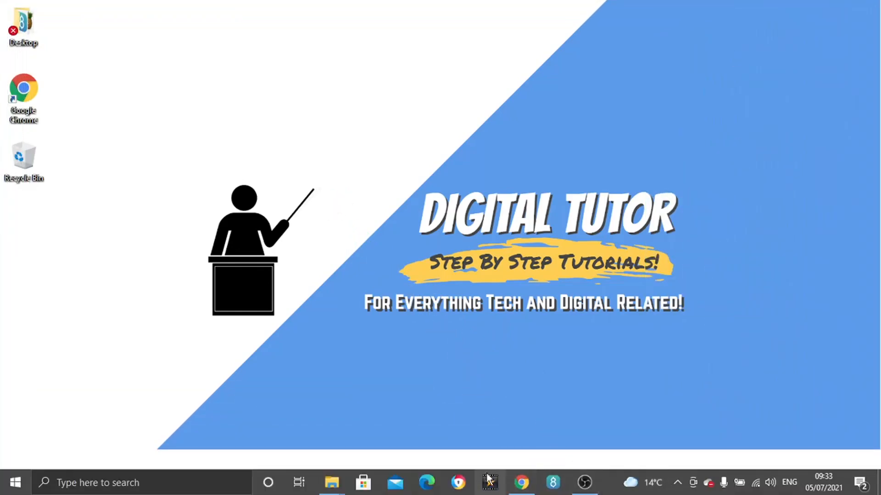
pyautogui.click(520, 482)
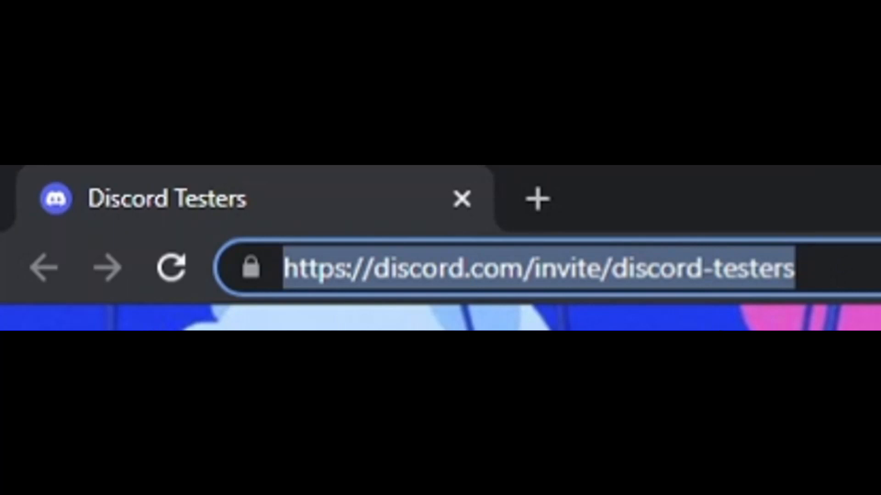
pyautogui.click(522, 268)
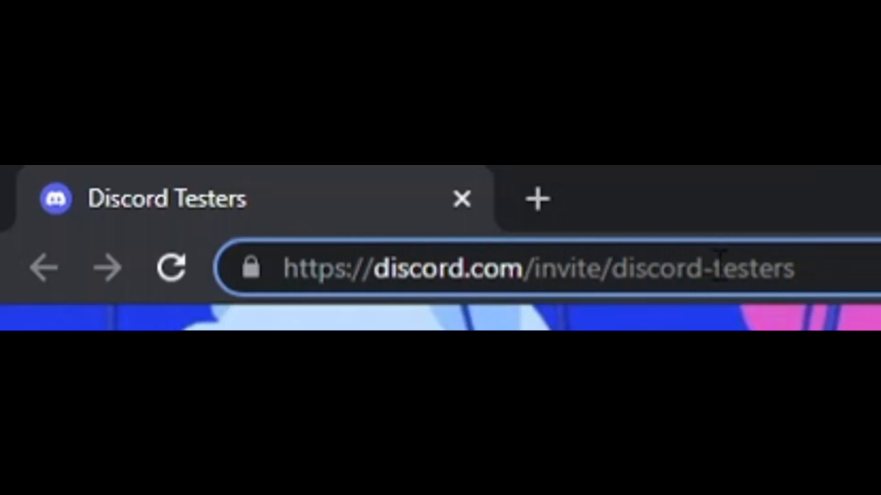
pyautogui.click(792, 267)
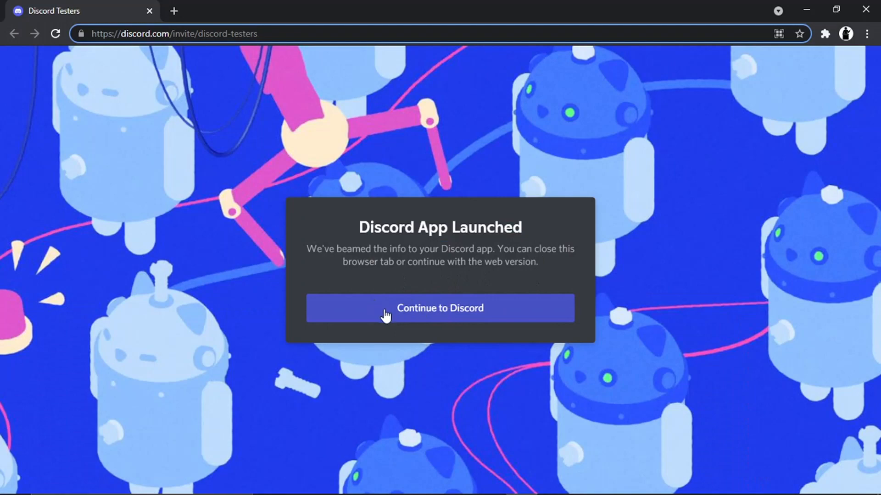
# Step: Continue the Discord Testers invite in the Discord app and join the server
pyautogui.click(440, 308)
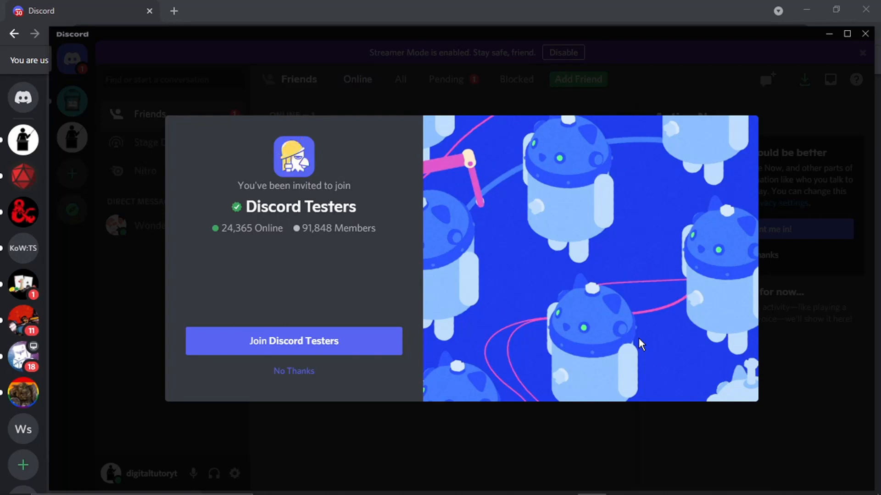
pyautogui.moveTo(354, 169)
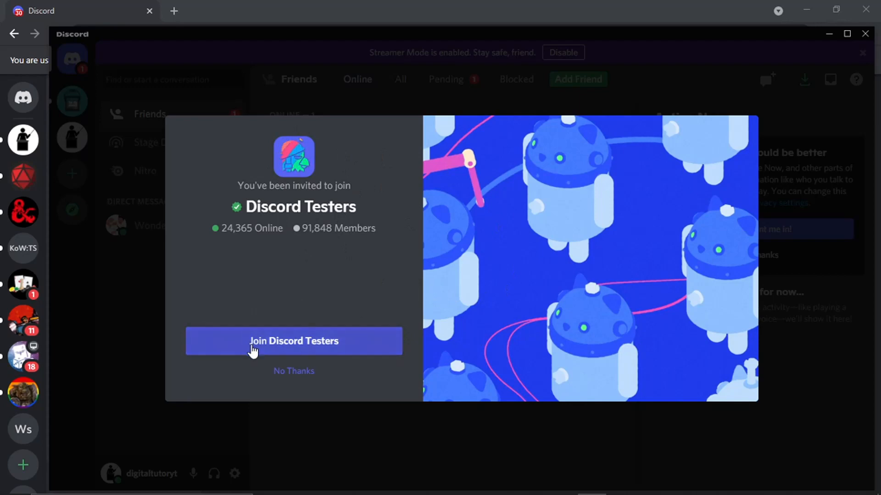
pyautogui.click(293, 341)
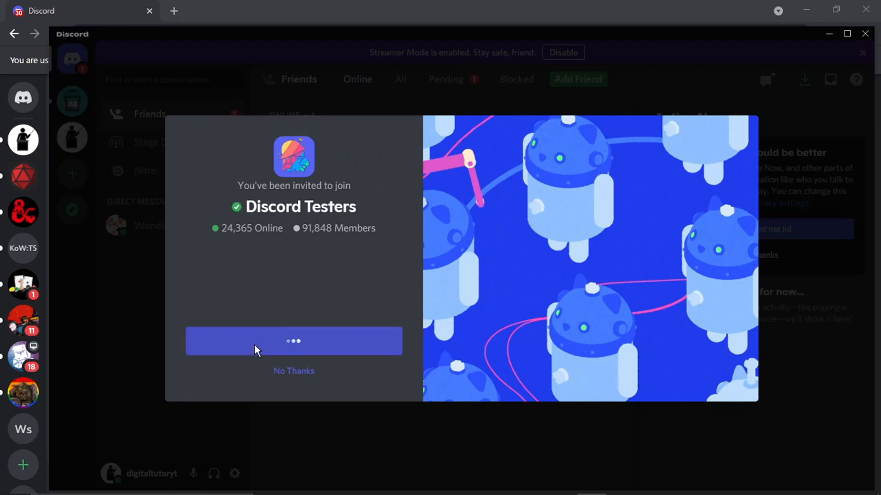
pyautogui.moveTo(322, 326)
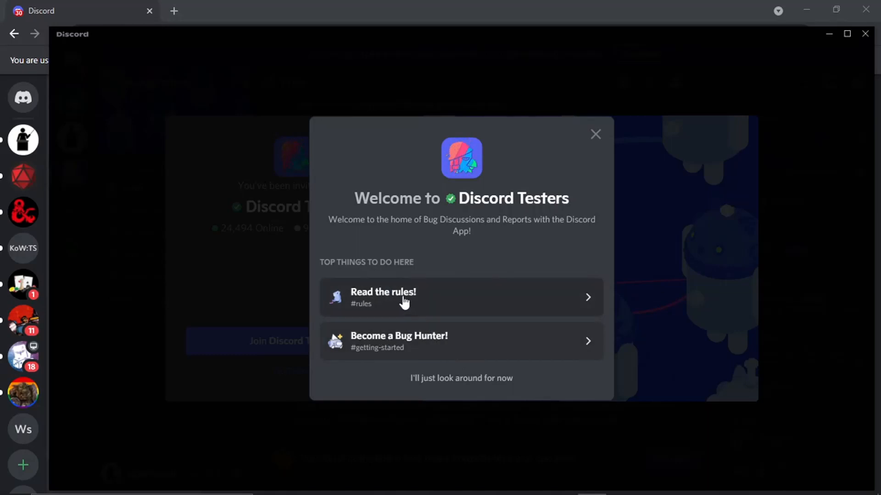
pyautogui.moveTo(432, 331)
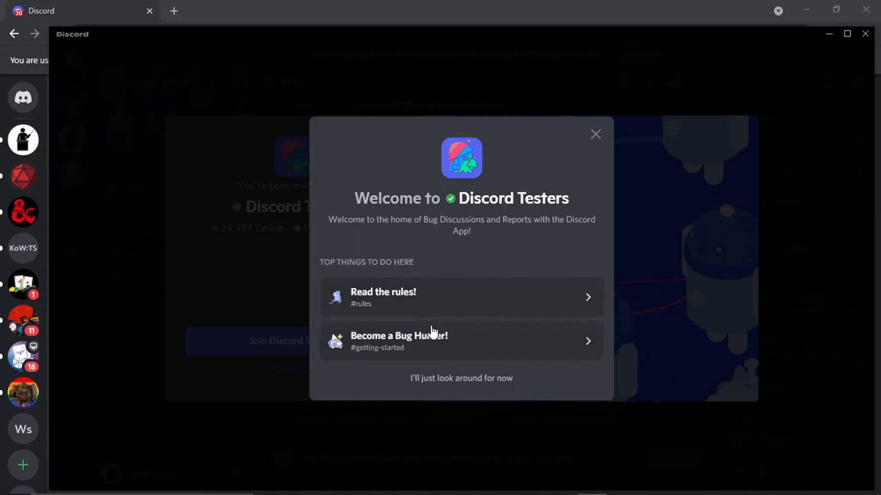
# Step: Open the rules channel from the welcome screen and confirm joining Discord Testers
pyautogui.click(595, 134)
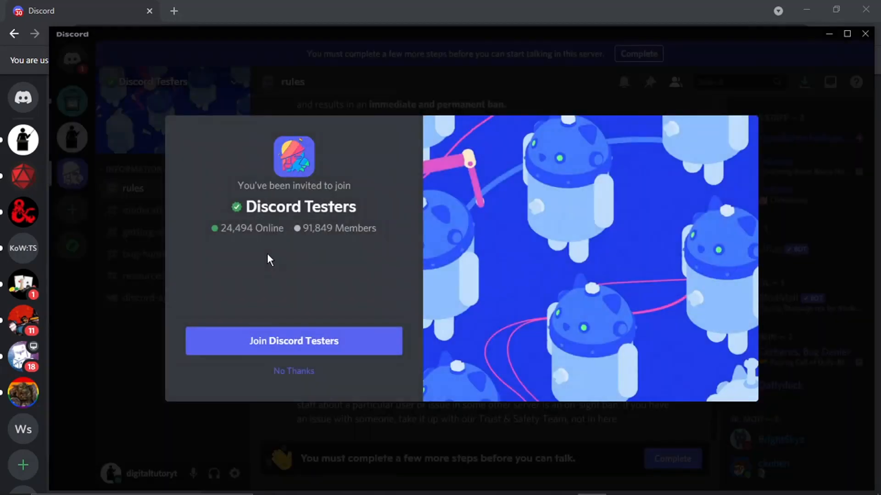
pyautogui.moveTo(588, 332)
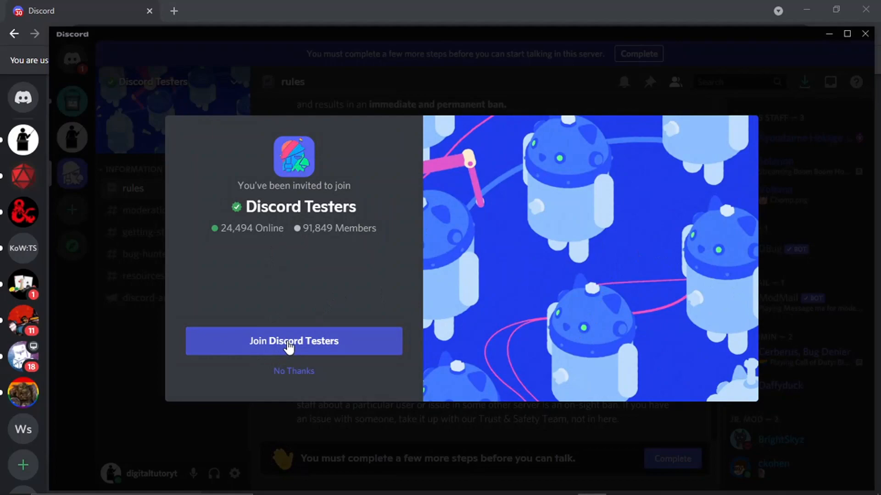
pyautogui.click(293, 341)
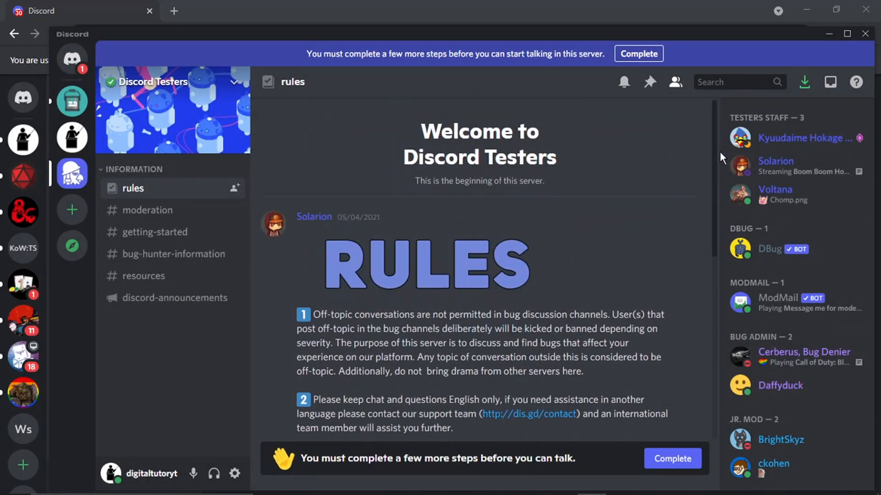
# Step: Read the rules and Additional Notes, then move to #getting-started
pyautogui.scroll(-3)
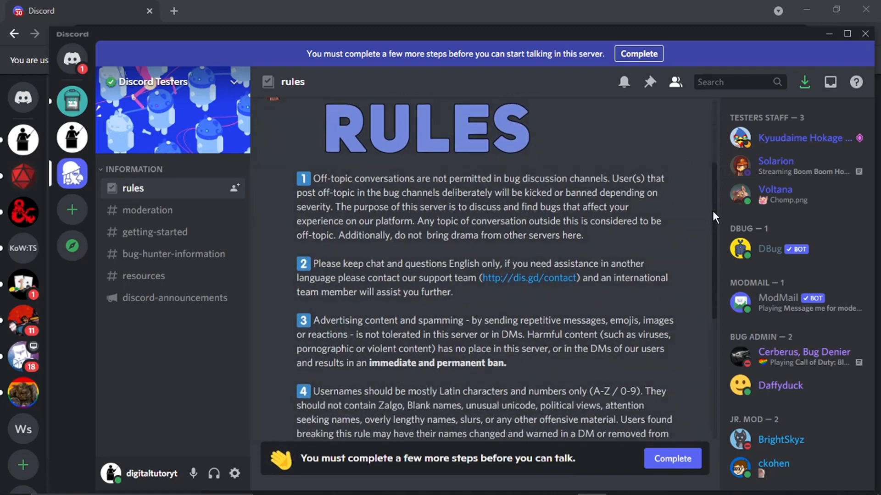
pyautogui.scroll(-3)
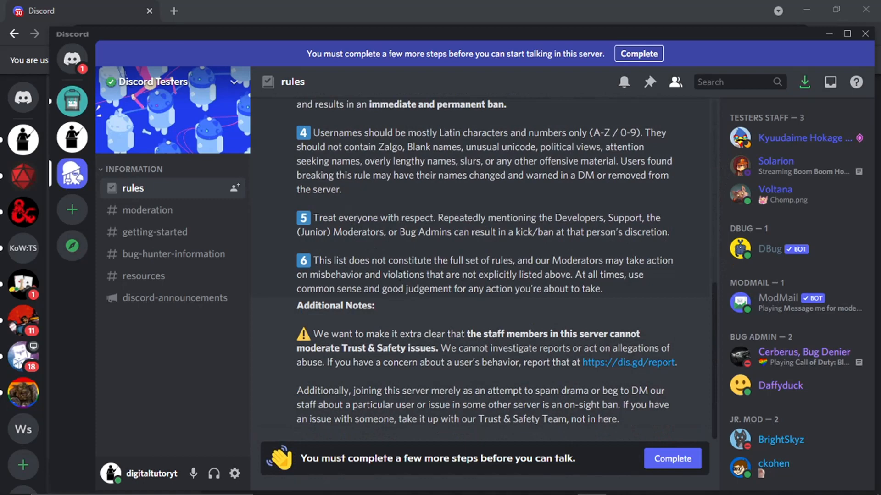
pyautogui.click(156, 232)
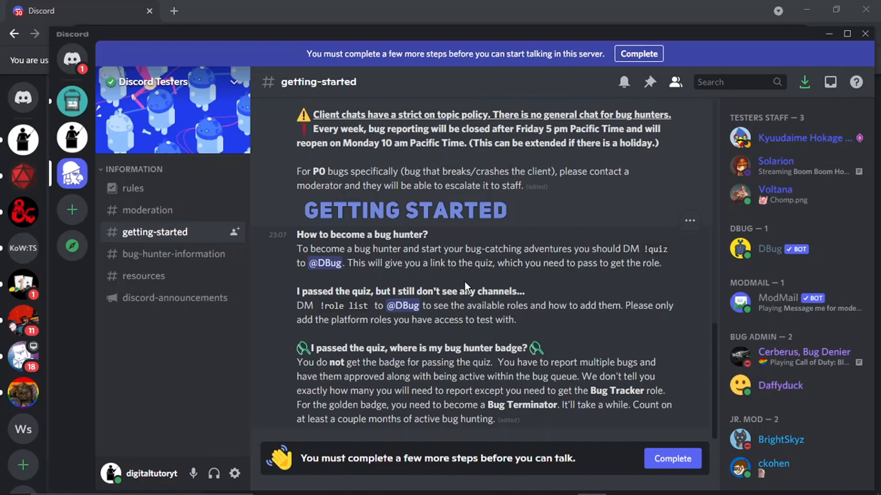
pyautogui.moveTo(466, 287)
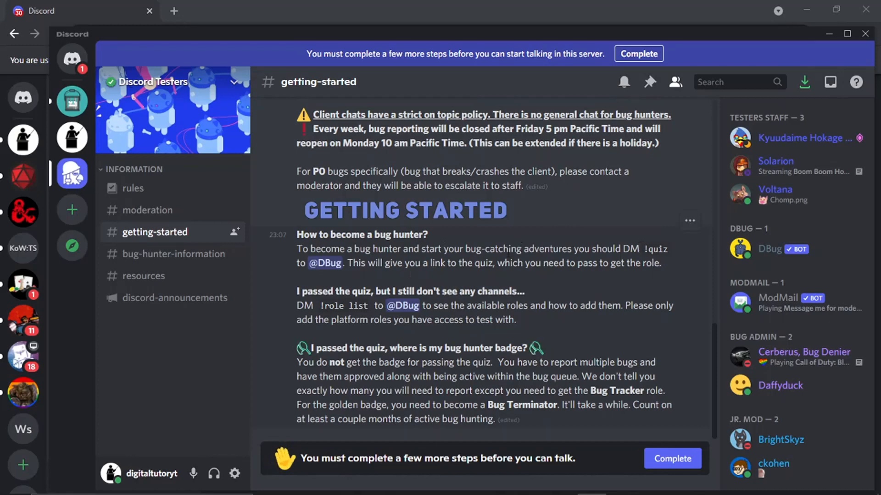
pyautogui.moveTo(626, 278)
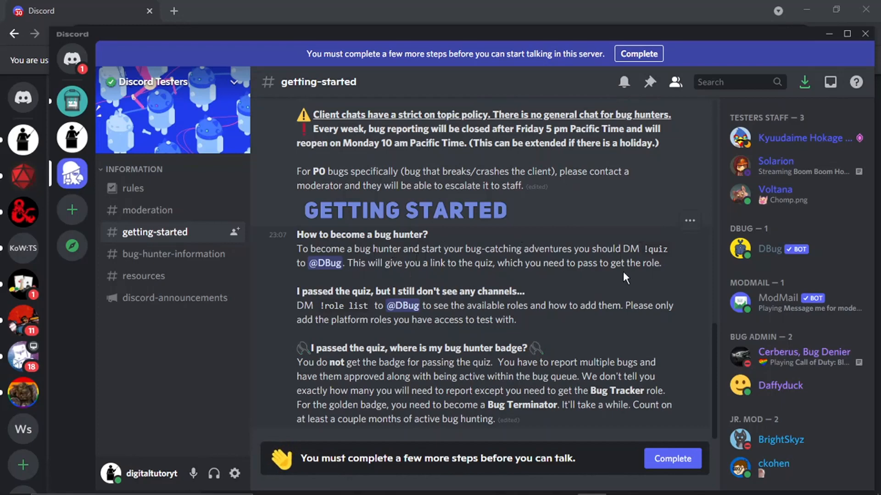
pyautogui.moveTo(767, 249)
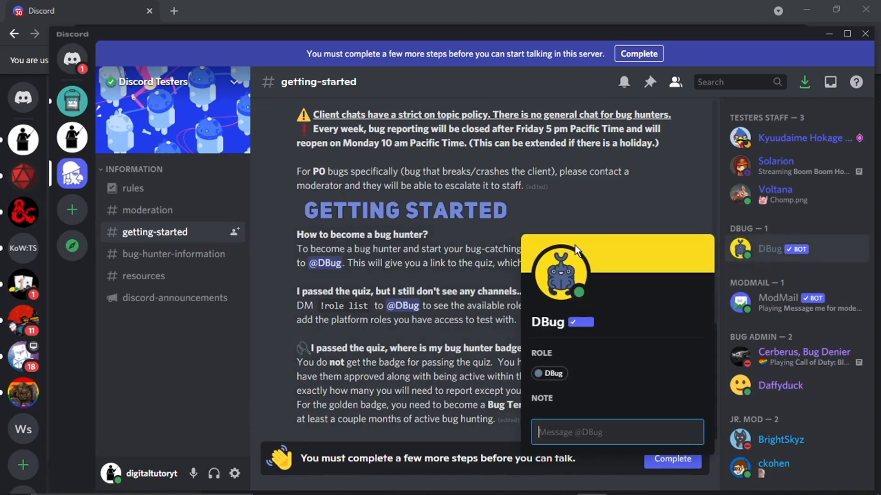
pyautogui.moveTo(610, 269)
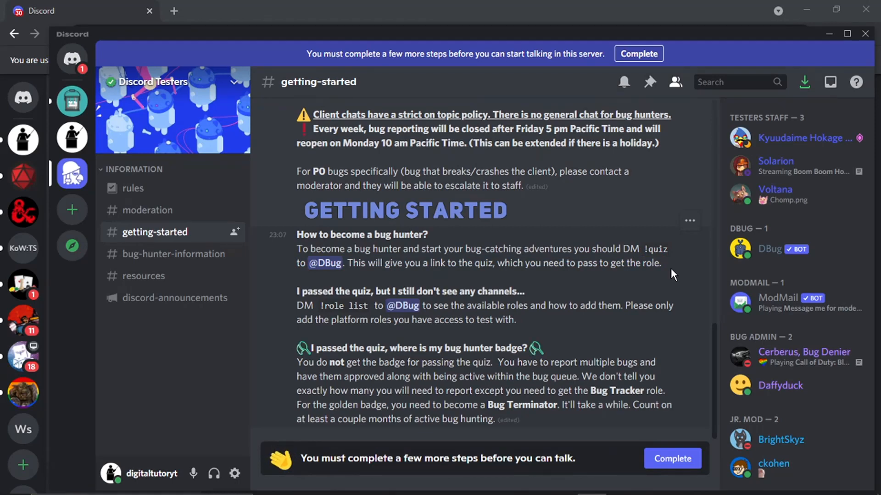
pyautogui.moveTo(297, 307)
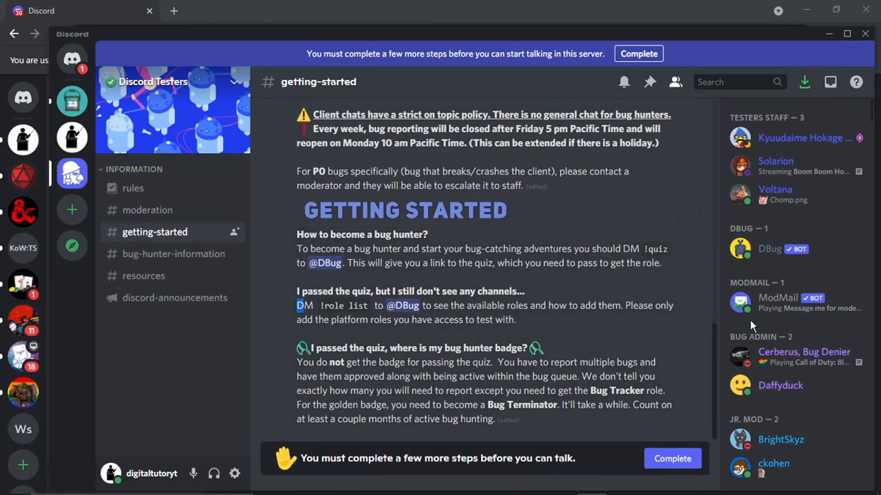
pyautogui.moveTo(668, 252)
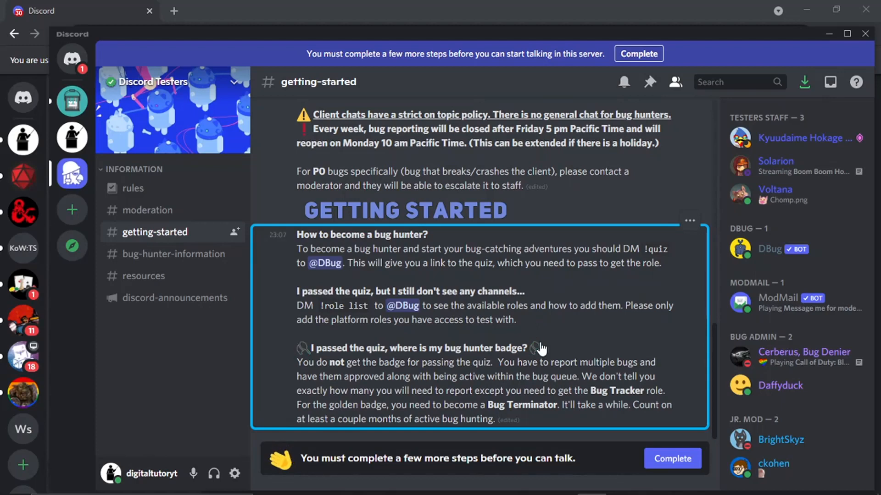
pyautogui.moveTo(536, 348)
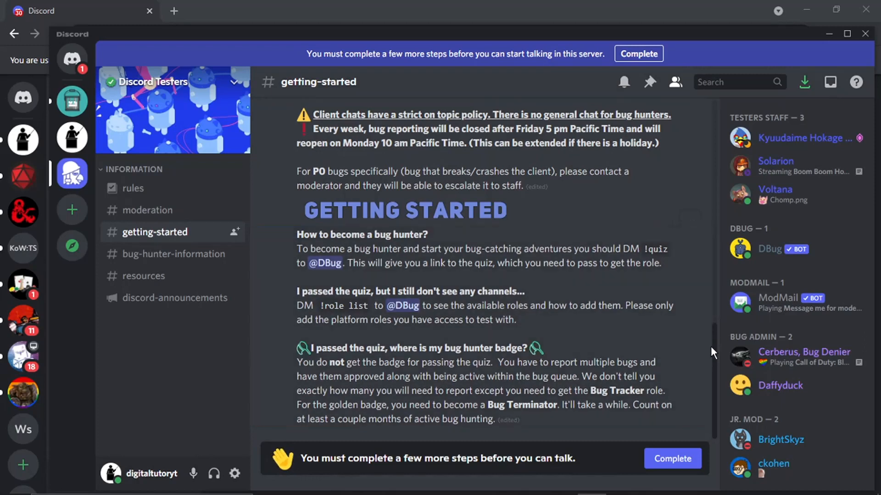
# Step: Scroll up #getting-started to show the bug-report channel list above the DBug quiz instructions
pyautogui.scroll(3)
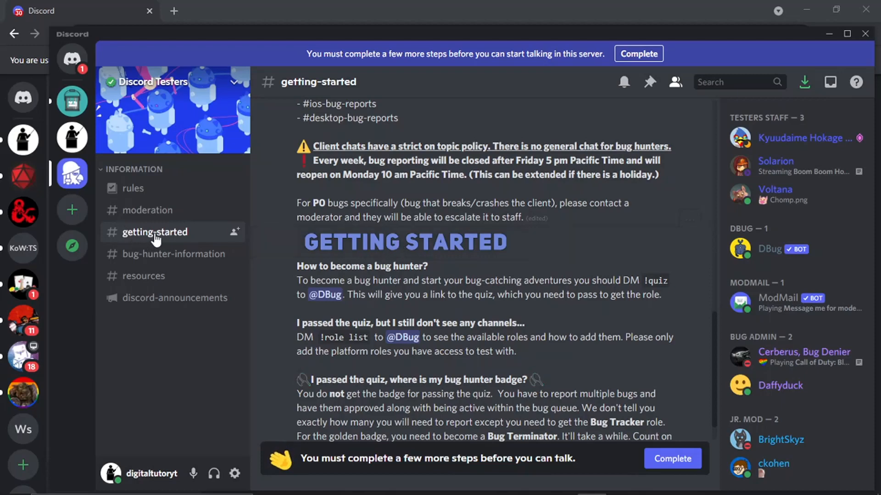
pyautogui.moveTo(753, 281)
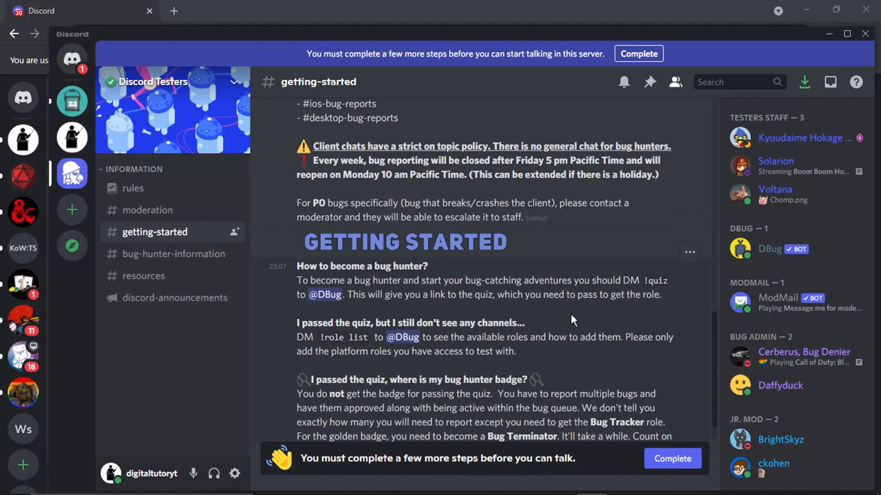
pyautogui.moveTo(565, 325)
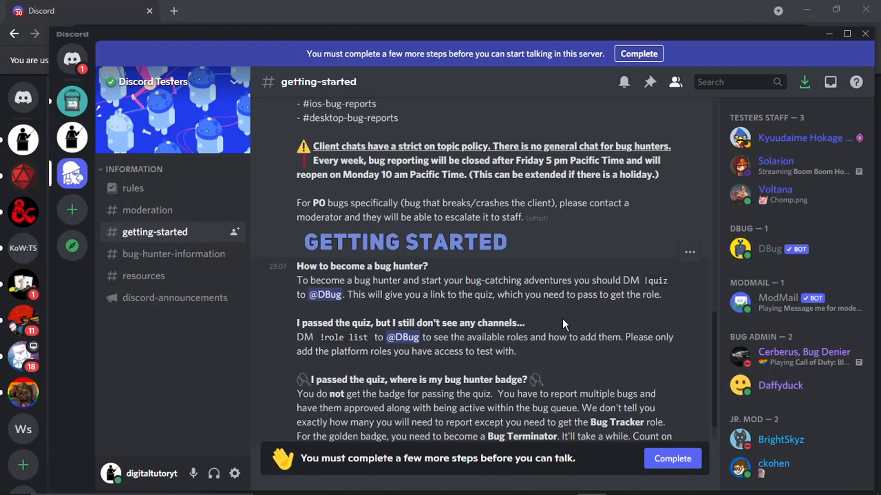
pyautogui.moveTo(147, 269)
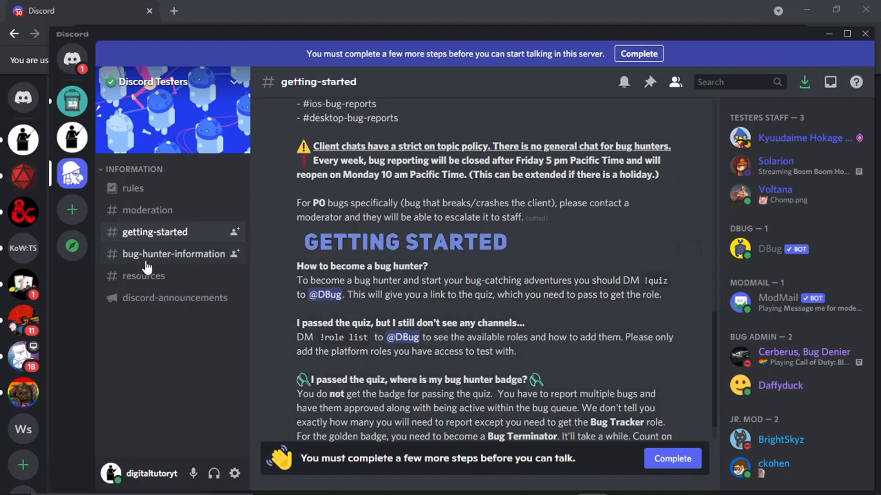
# Step: Read #bug-hunter-information, highlighting the notes on multi-location bugs and attachments
pyautogui.click(173, 253)
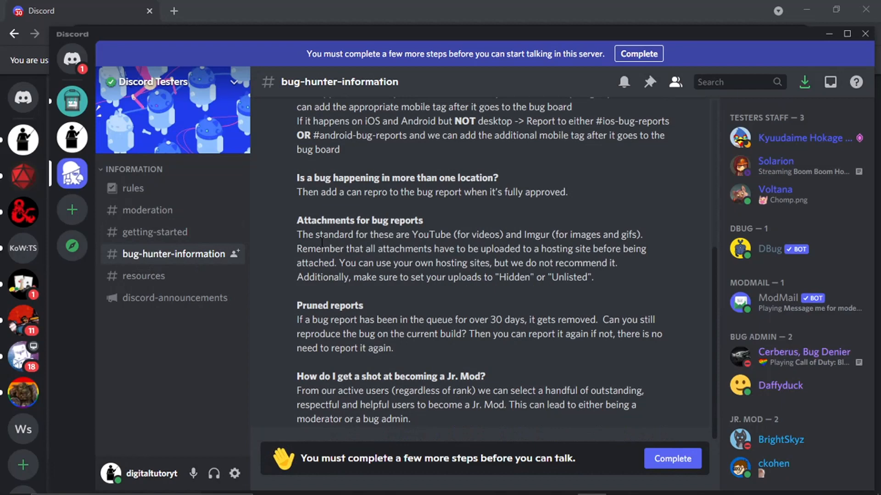
pyautogui.moveTo(298, 175)
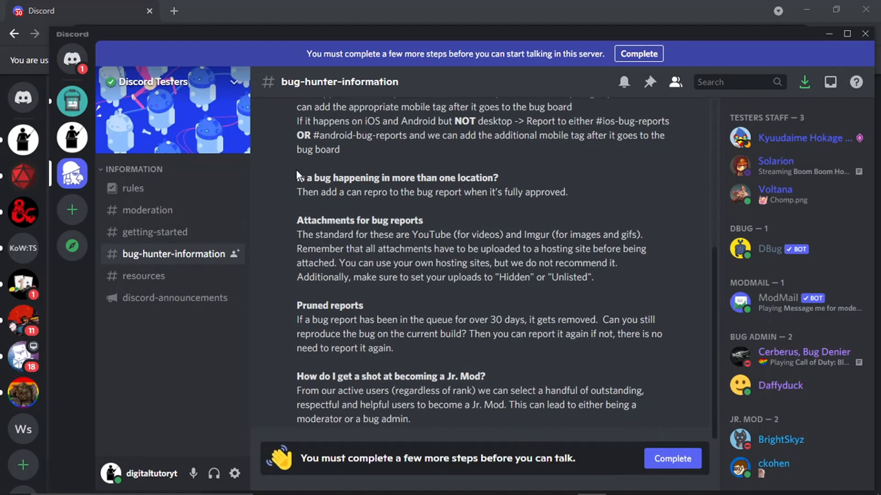
pyautogui.moveTo(297, 178); pyautogui.dragTo(387, 178)
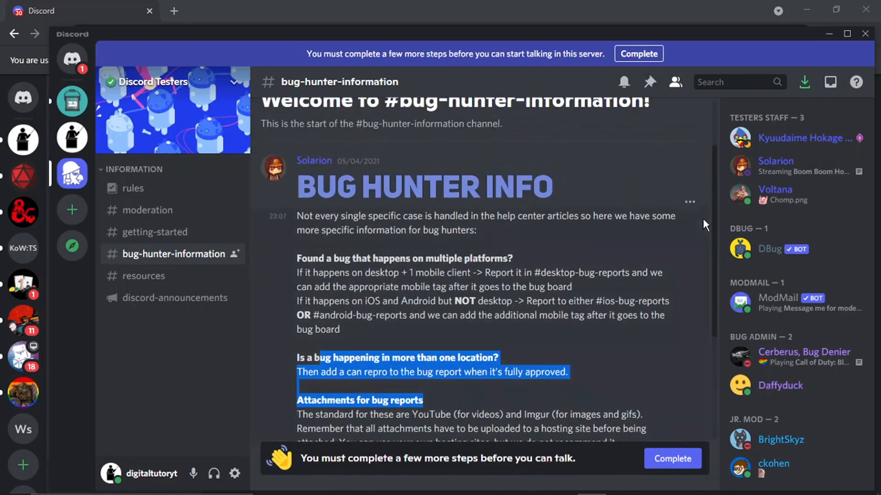
pyautogui.click(143, 276)
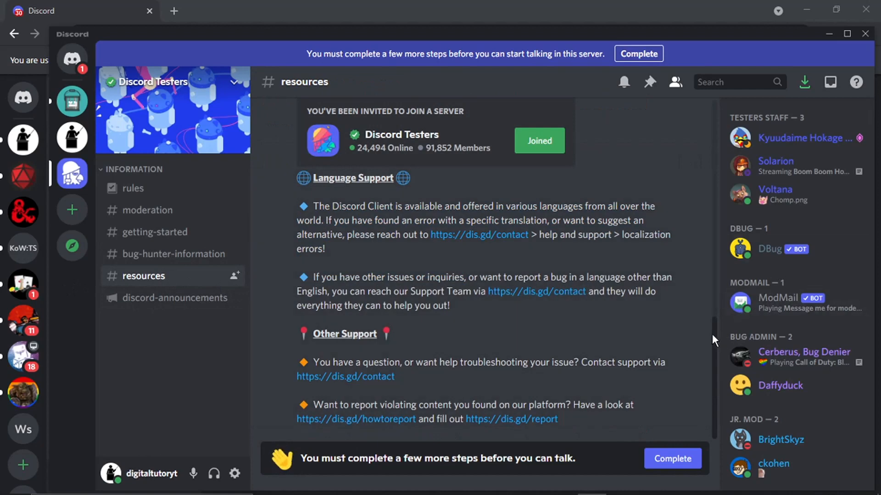
# Step: Scroll through the #resources help links on reporting bugs, submit commands and client info
pyautogui.scroll(-3)
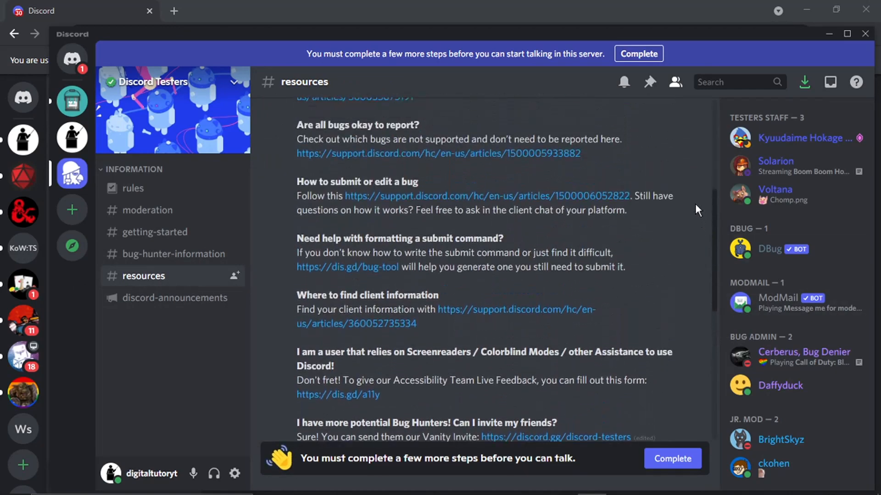